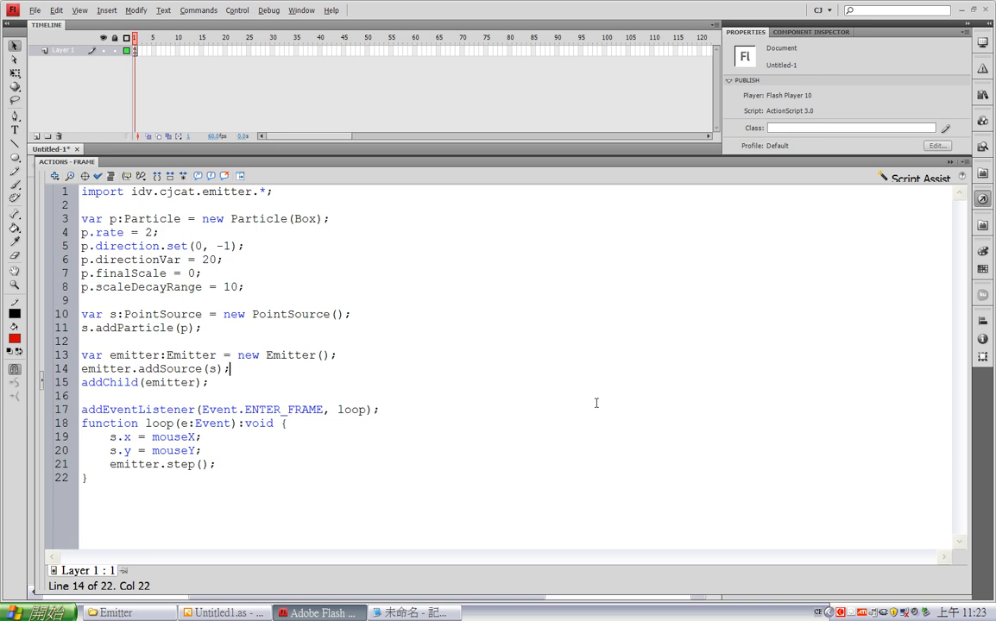
mouse_move(590, 479)
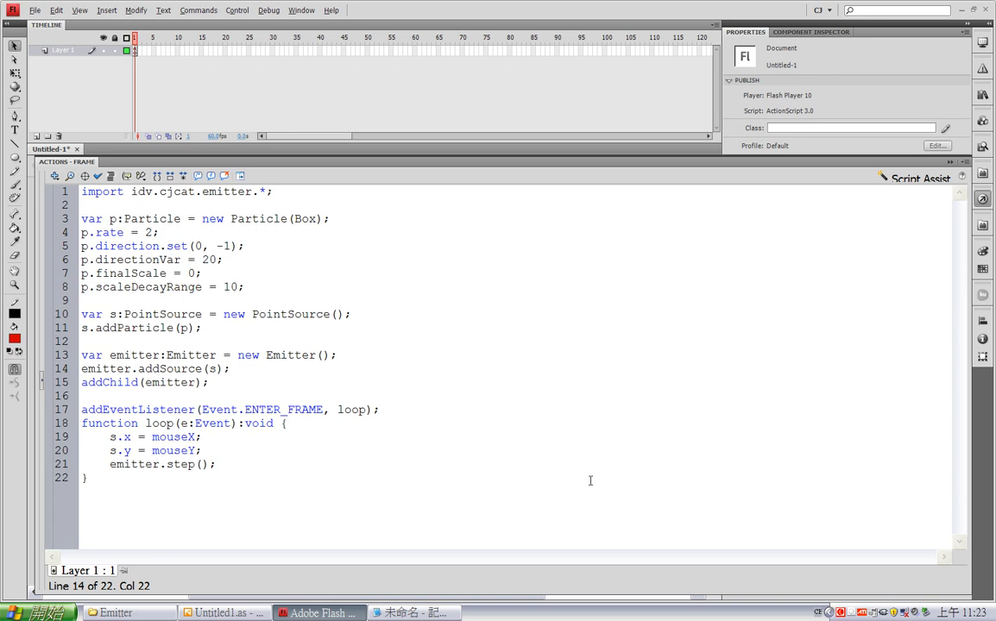
Test the movie so square box particles trail the mouse, then close the player window.
click(586, 478)
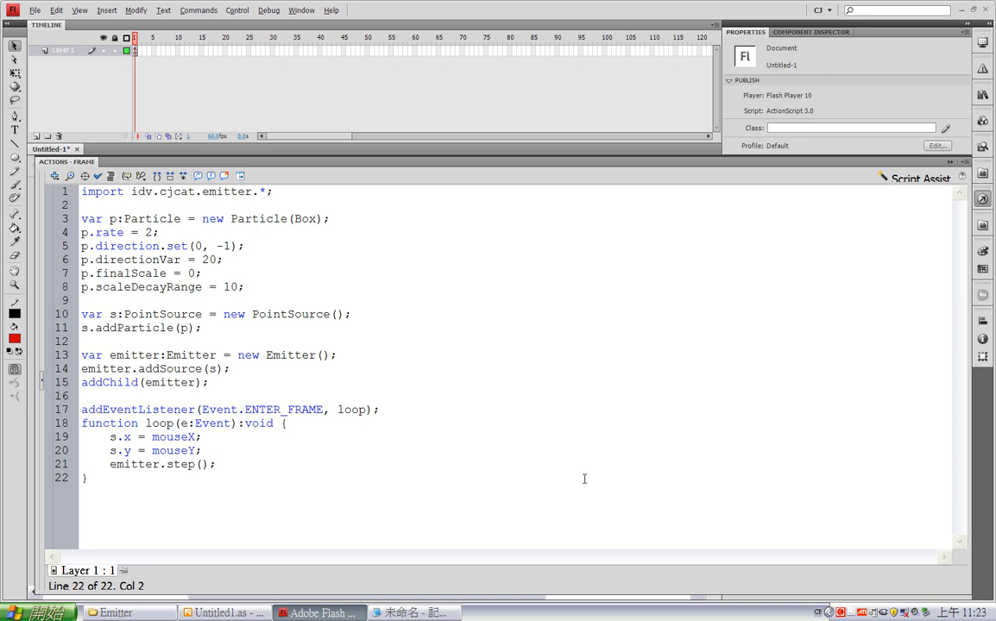
click(86, 477)
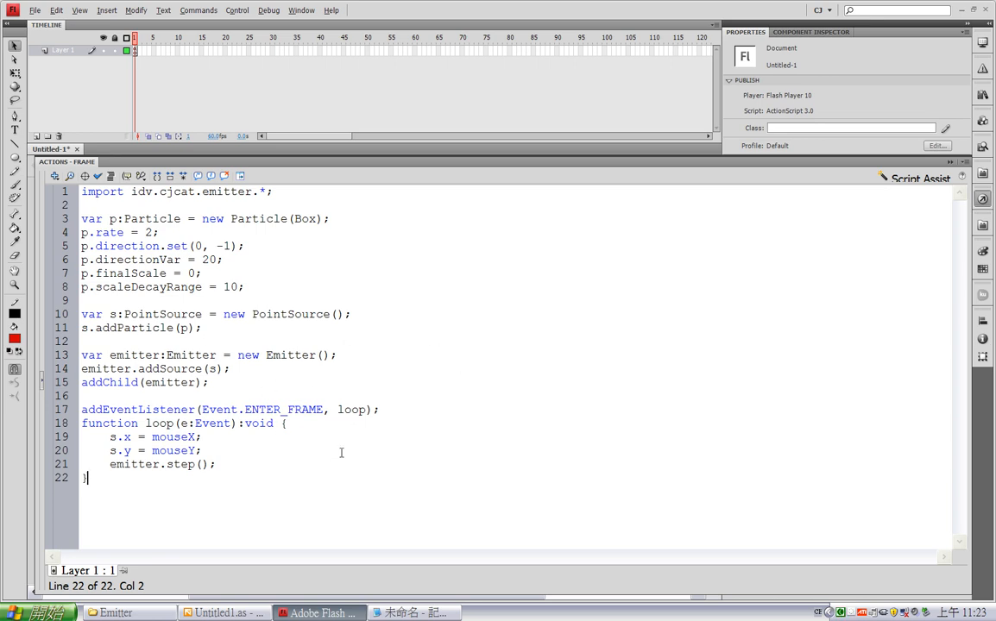
mouse_move(478, 452)
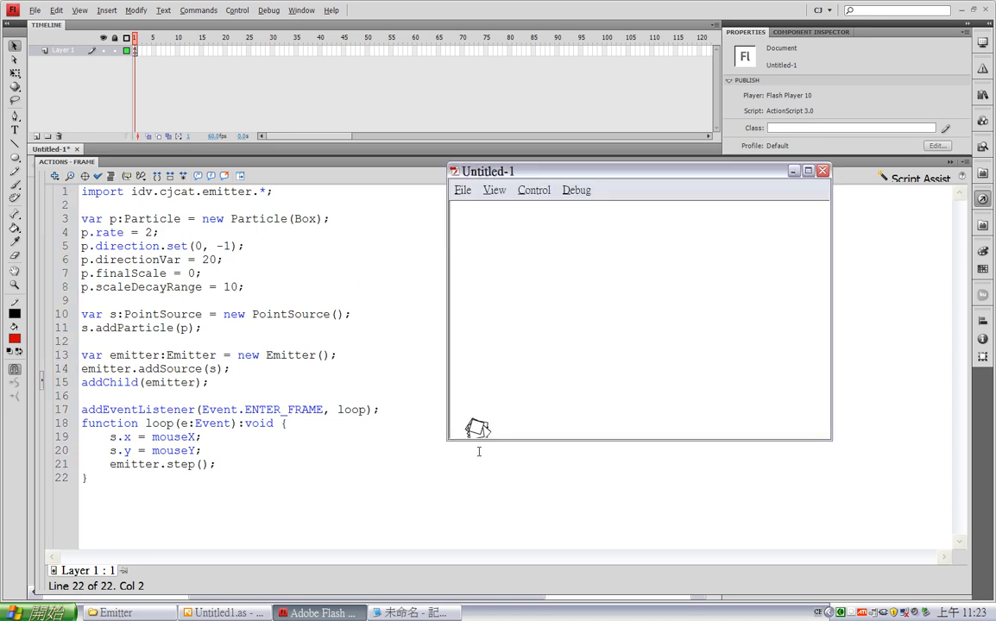
mouse_move(716, 366)
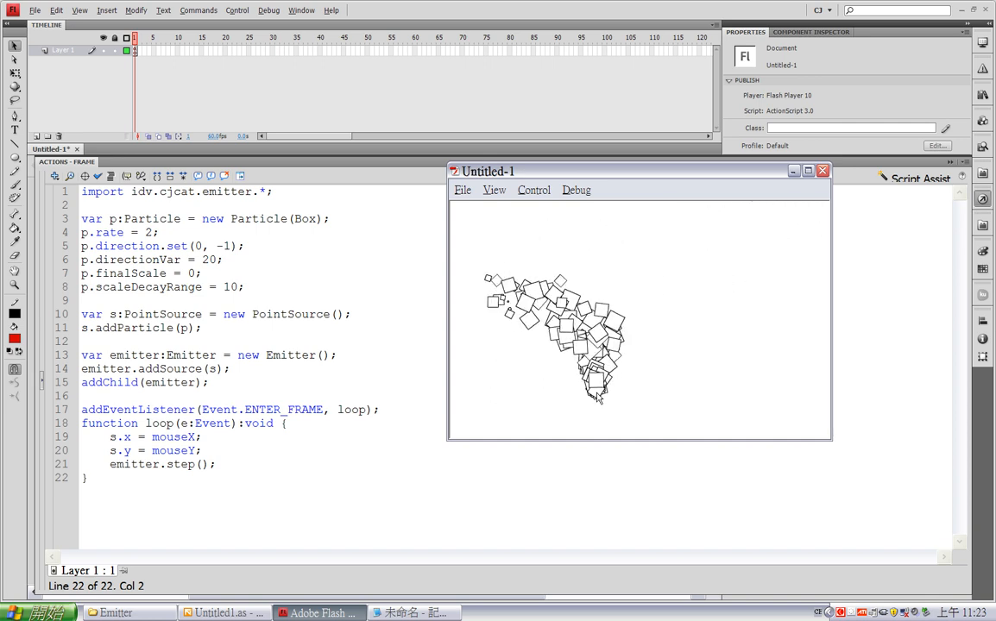
mouse_move(638, 366)
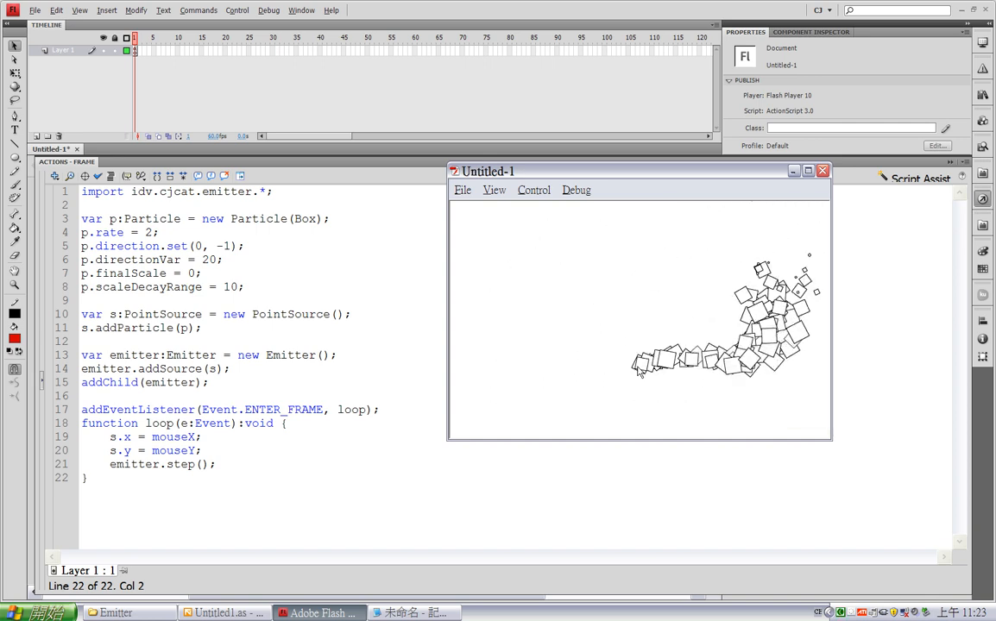
mouse_move(505, 319)
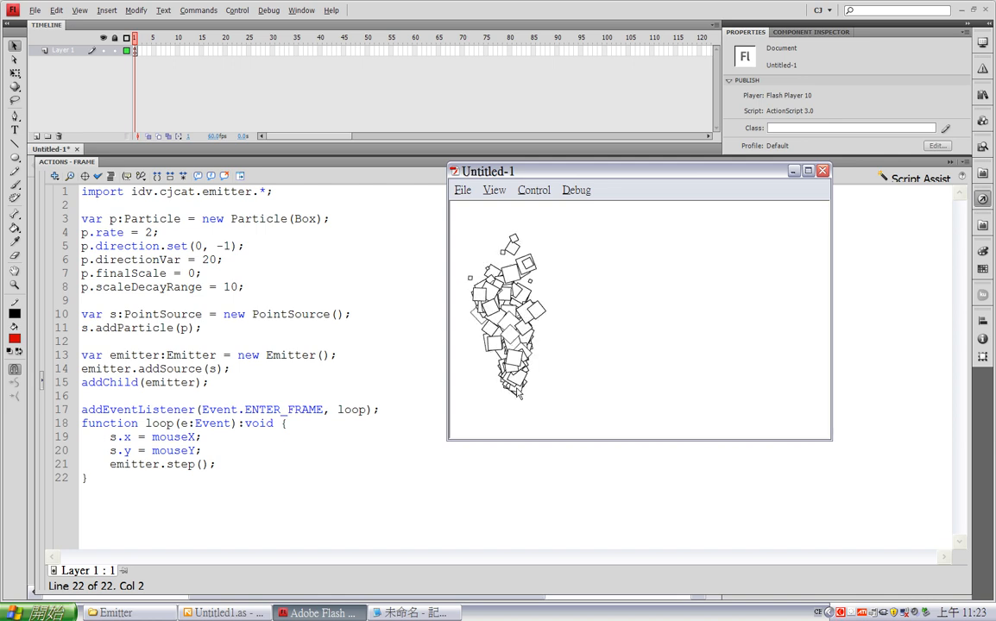
mouse_move(652, 256)
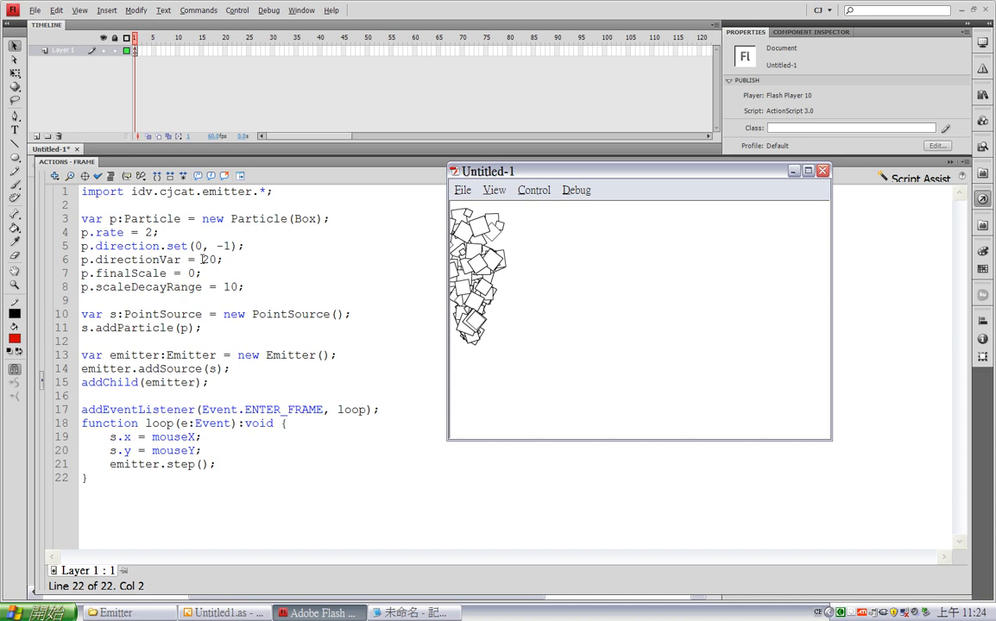
mouse_move(566, 362)
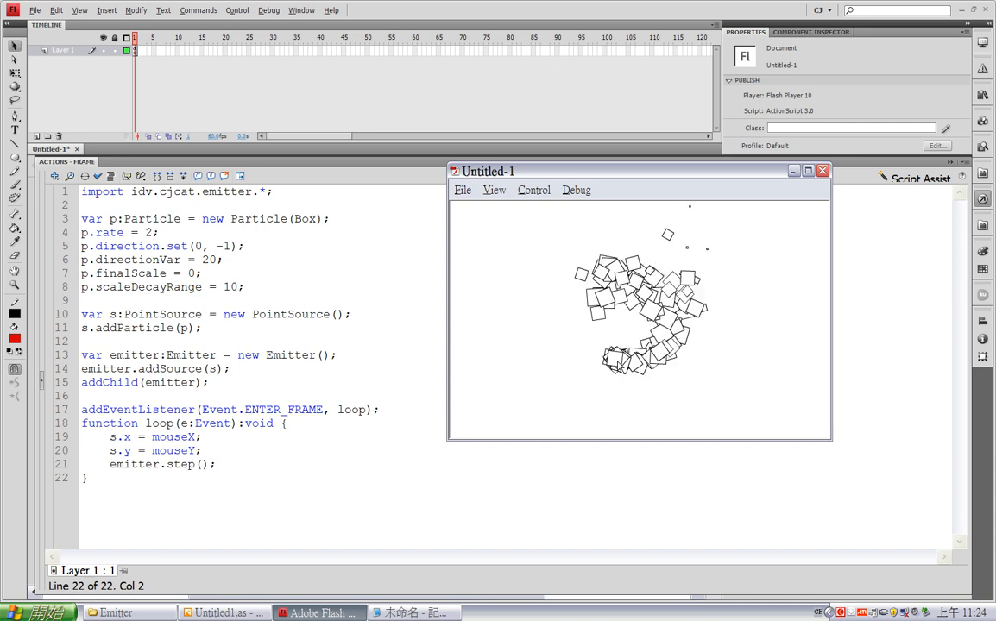
click(821, 171)
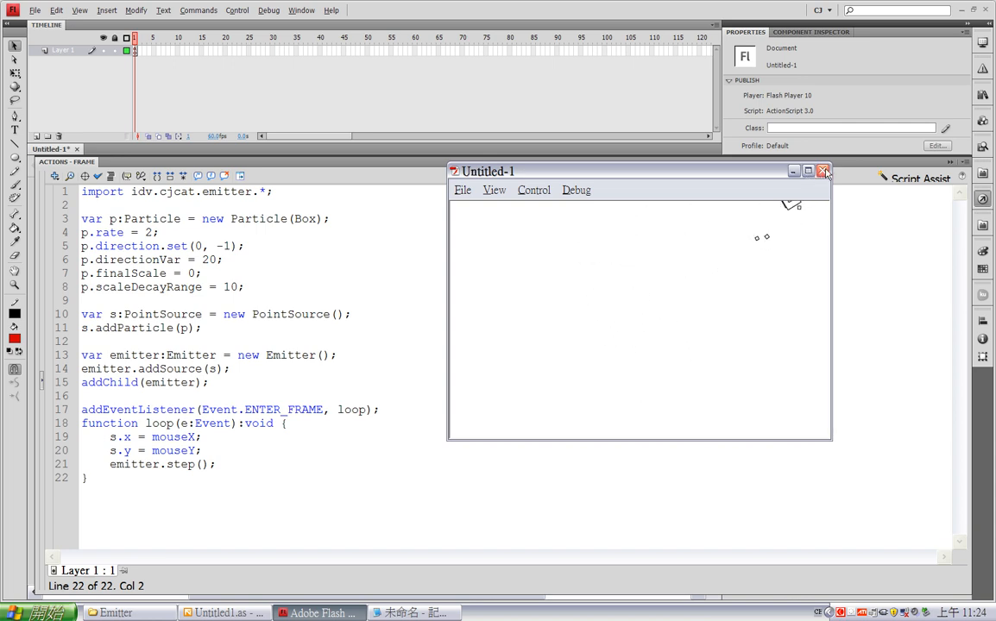
Make the stage black and draw a red circle near its centre with the Oval tool.
click(821, 171)
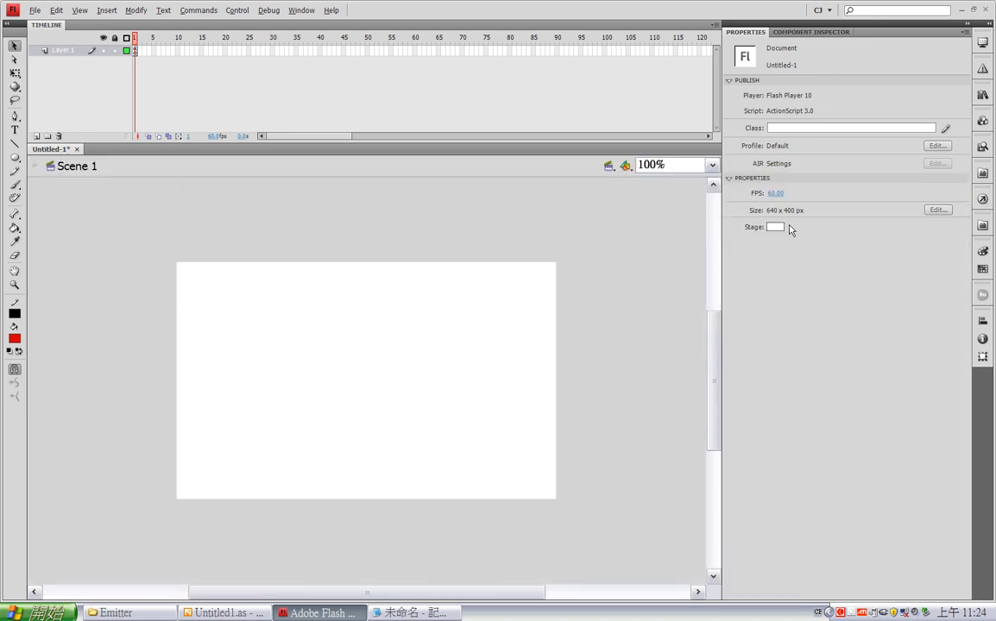
click(773, 226)
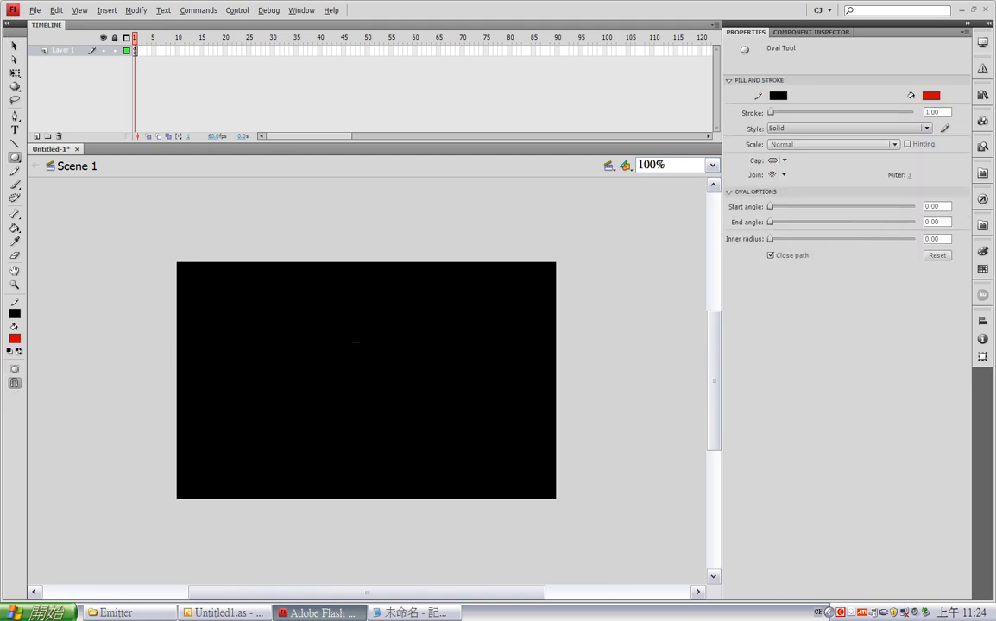
drag(354, 345, 380, 366)
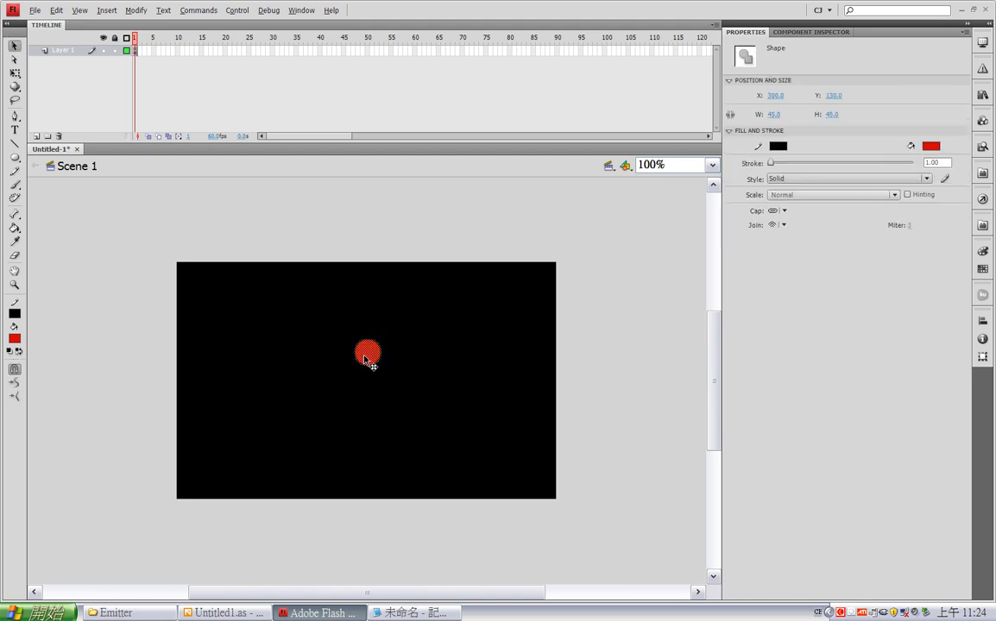
Reselect the circle and change its fill colour to orange in Properties.
click(400, 380)
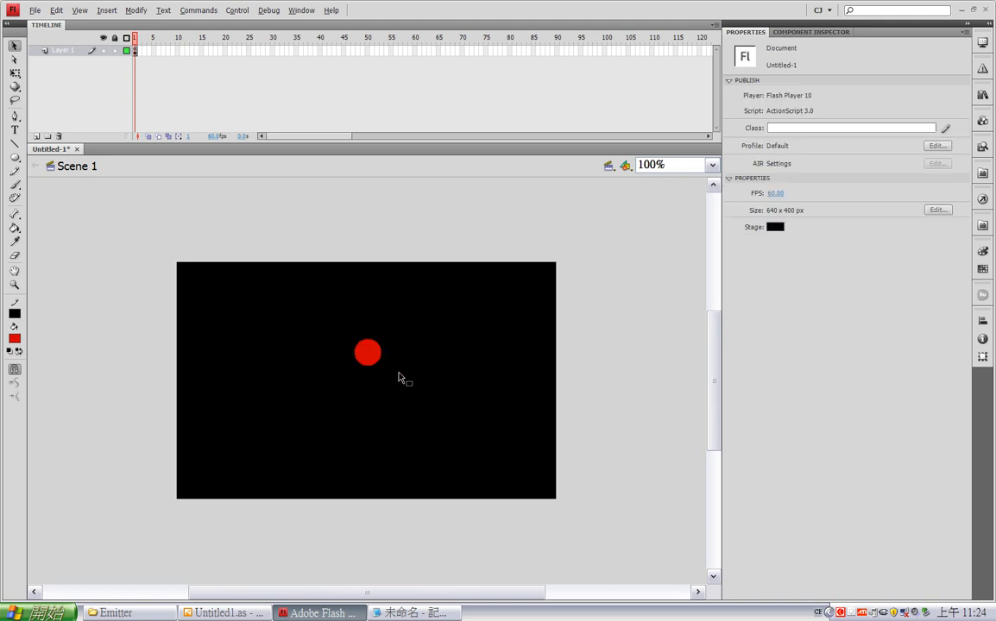
click(366, 352)
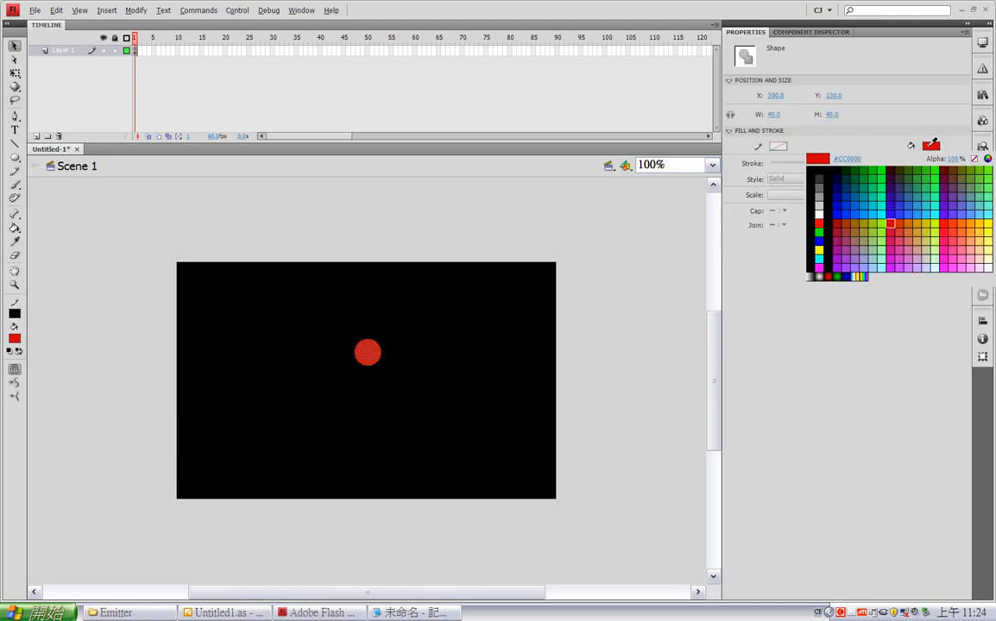
click(967, 217)
text(Fire)
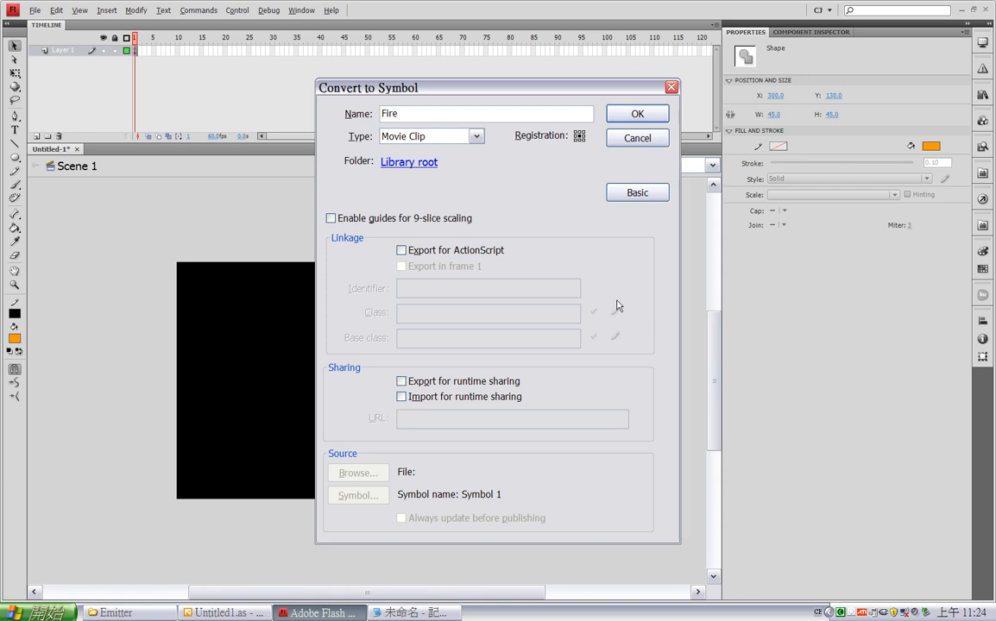
Convert the circle to a 'Fire' movie clip exported for ActionScript and edit it.
click(400, 248)
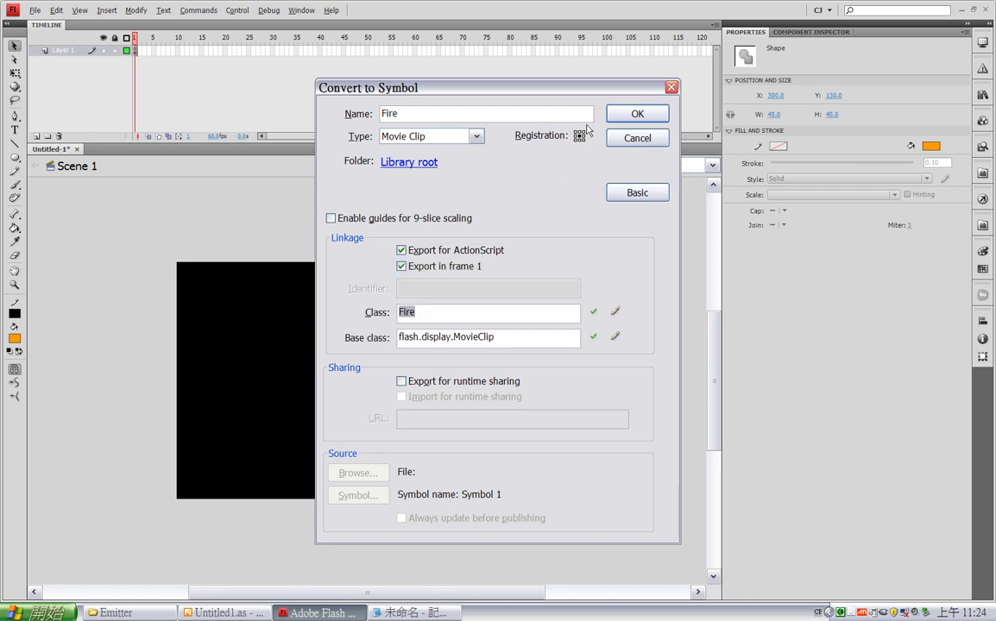
click(637, 114)
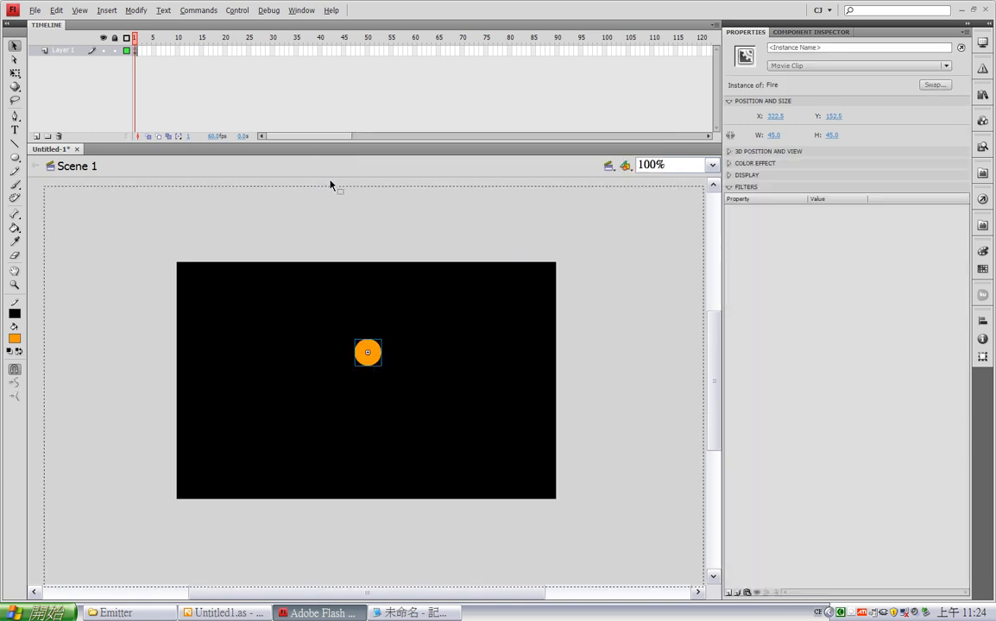
double_click(367, 352)
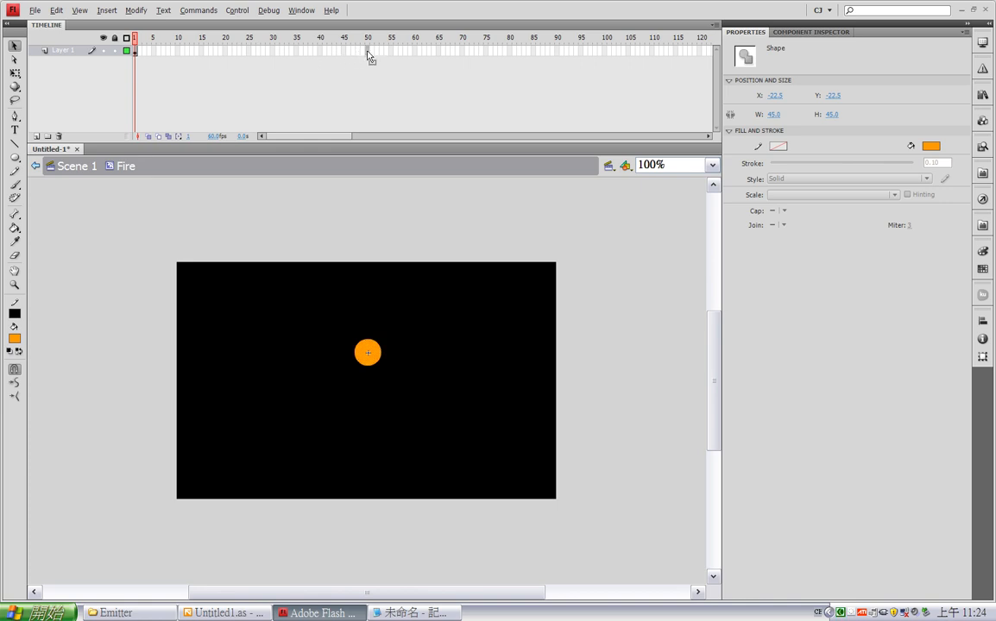
Keyframe frame 50 as a dark red circle, shape-tween the colour, and select the last frame for a script.
click(300, 249)
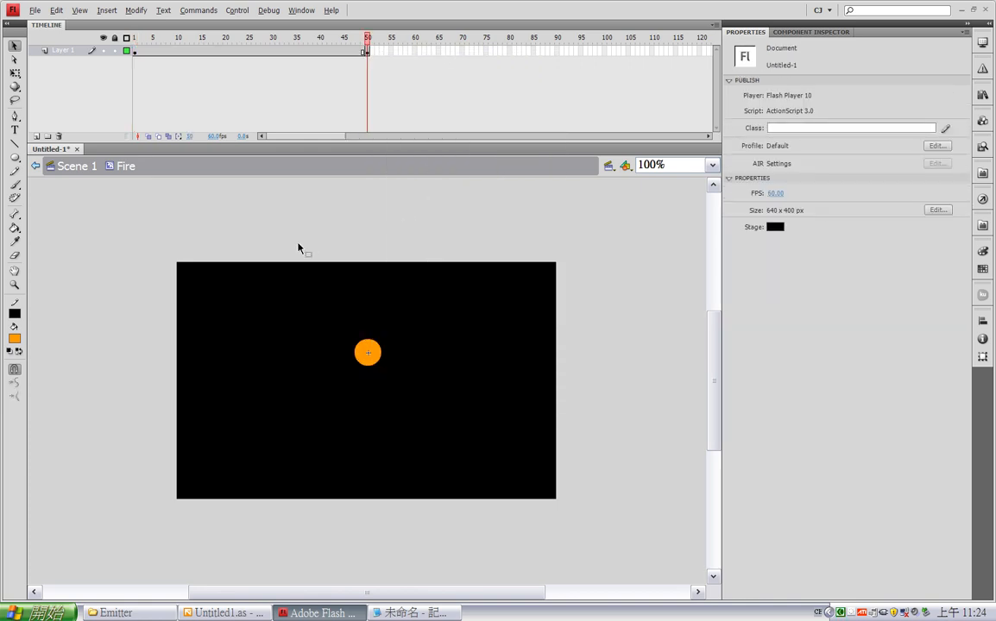
click(367, 352)
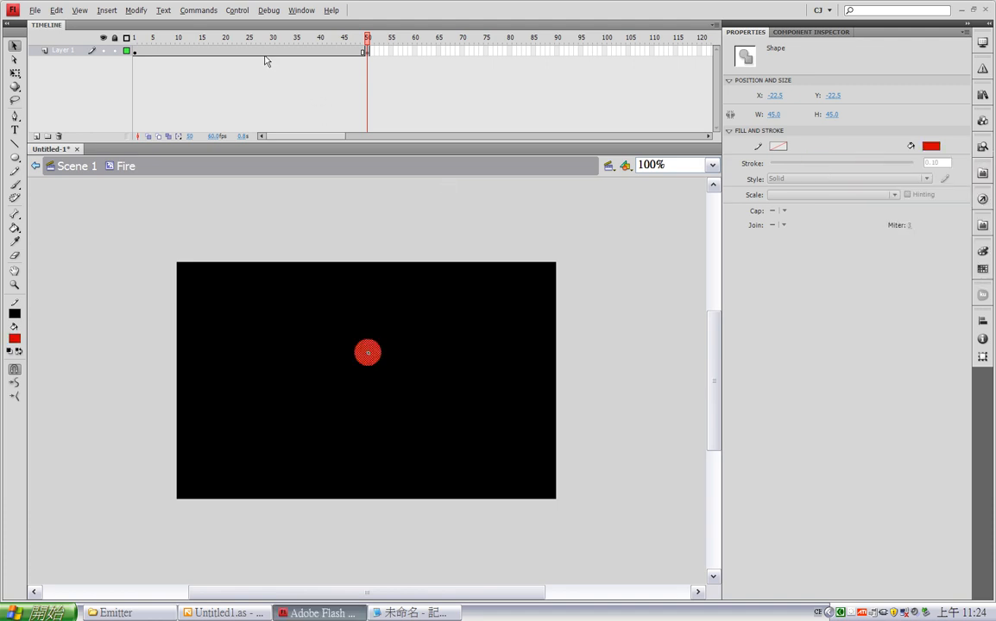
click(238, 38)
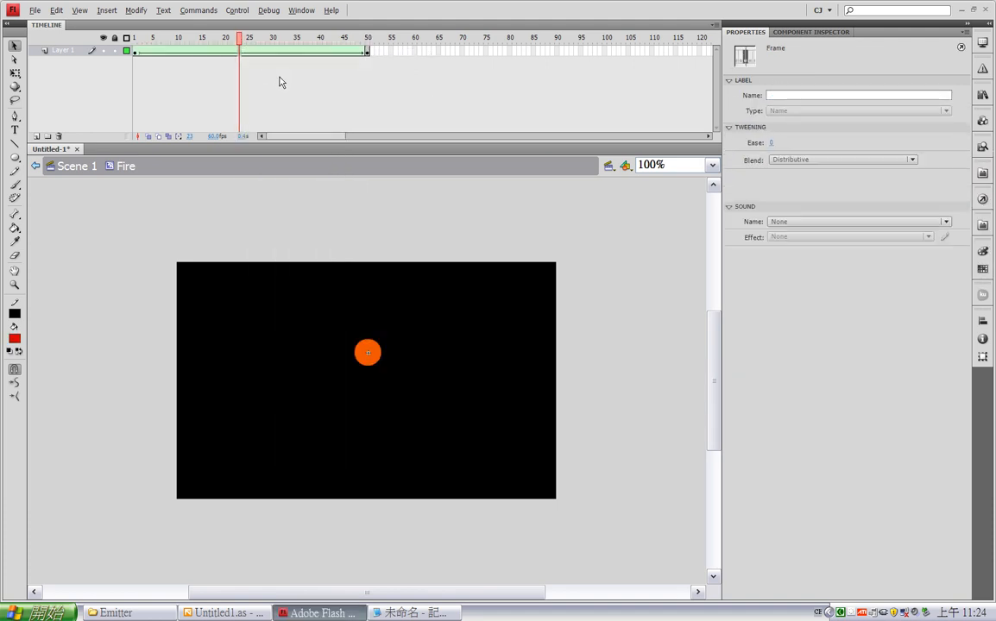
click(152, 48)
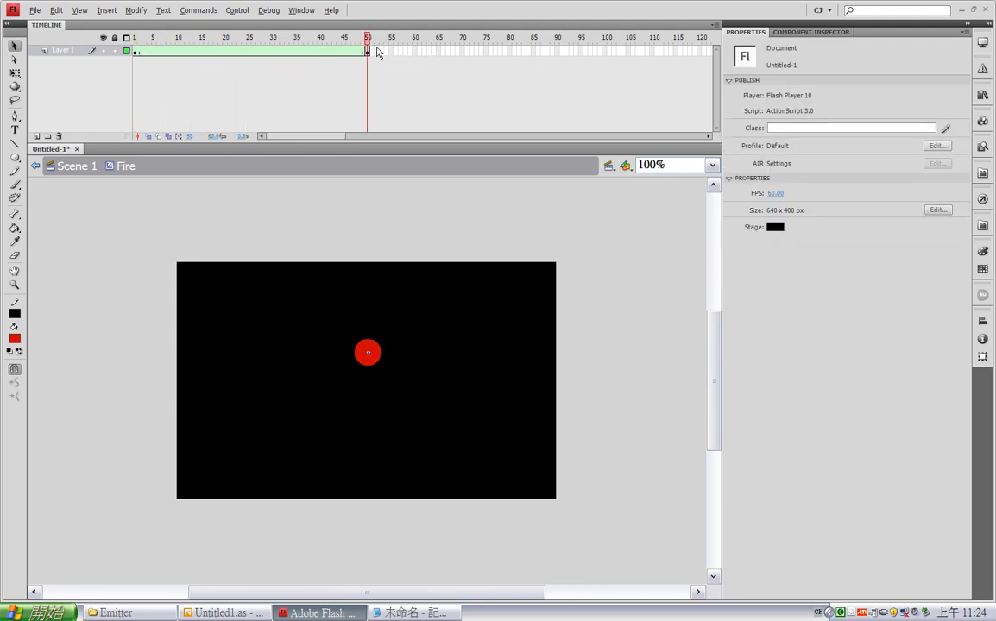
click(366, 50)
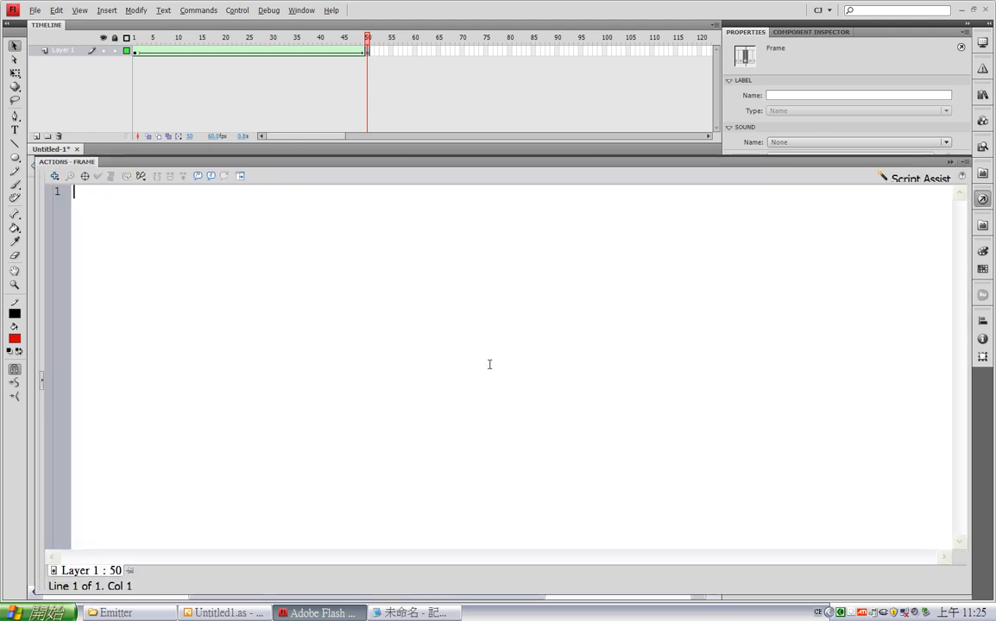
Add stop(); to the Fire clip's last frame and make the main emitter script use the Fire class.
text(stop();)
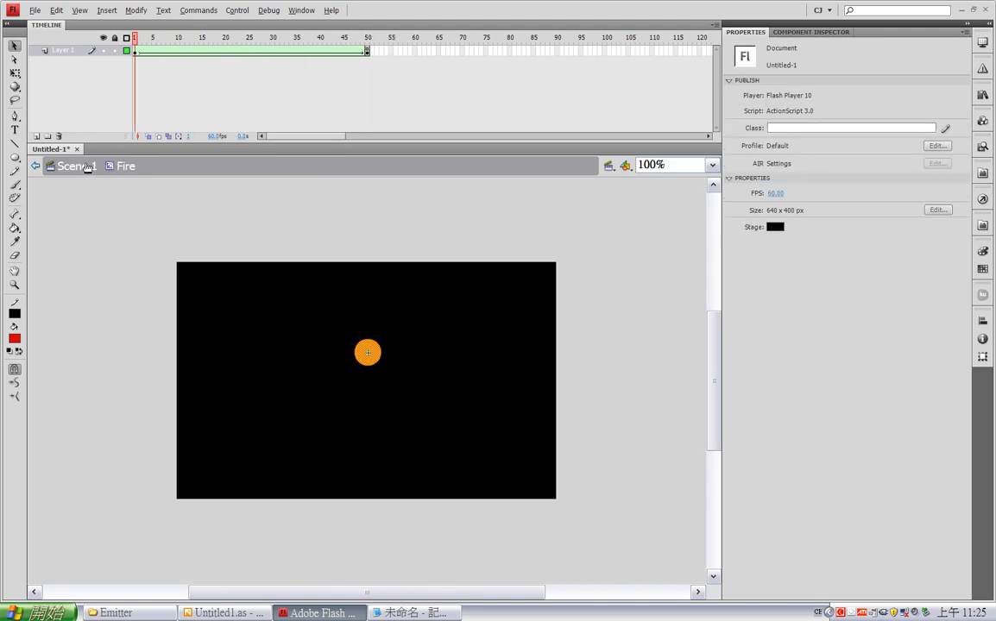
click(367, 352)
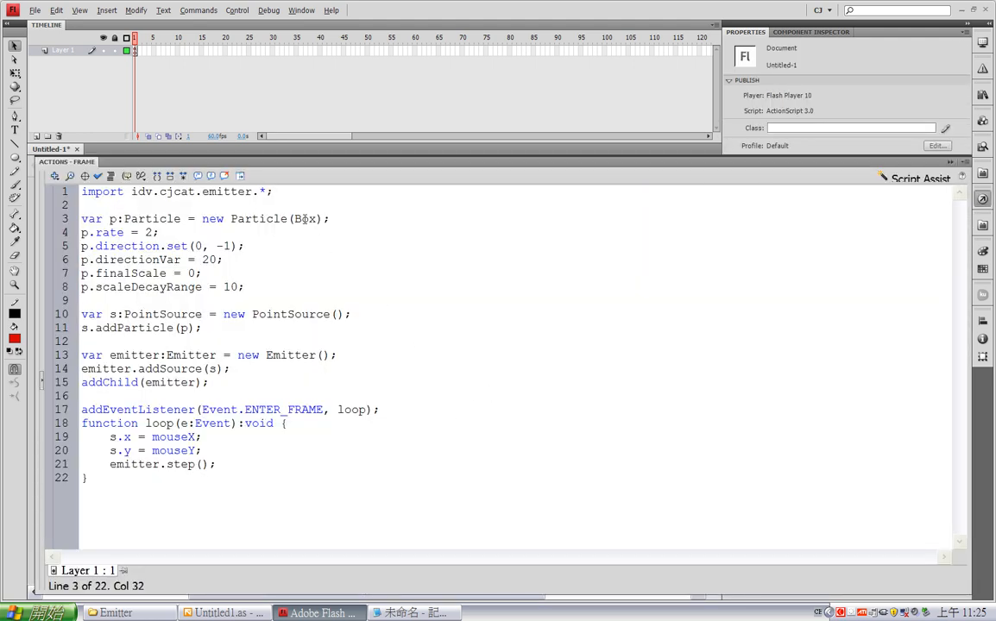
text(Fire)
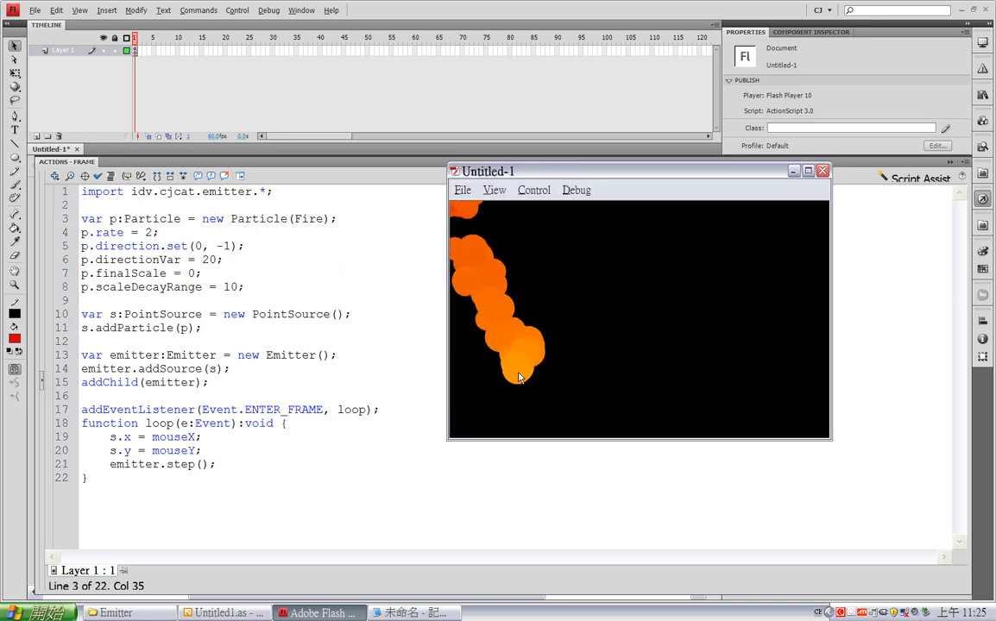
mouse_move(742, 329)
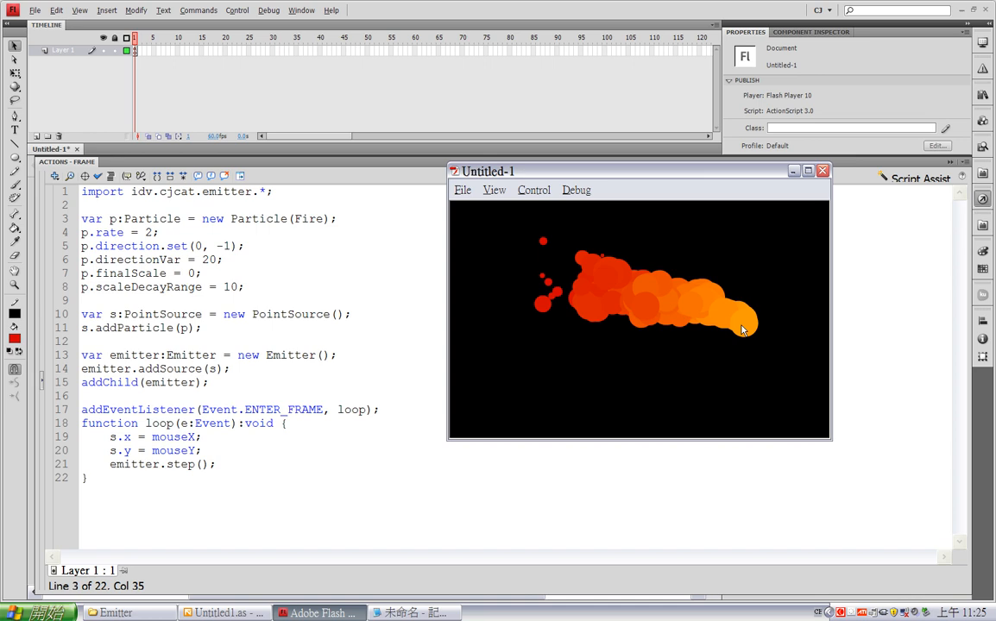
mouse_move(525, 390)
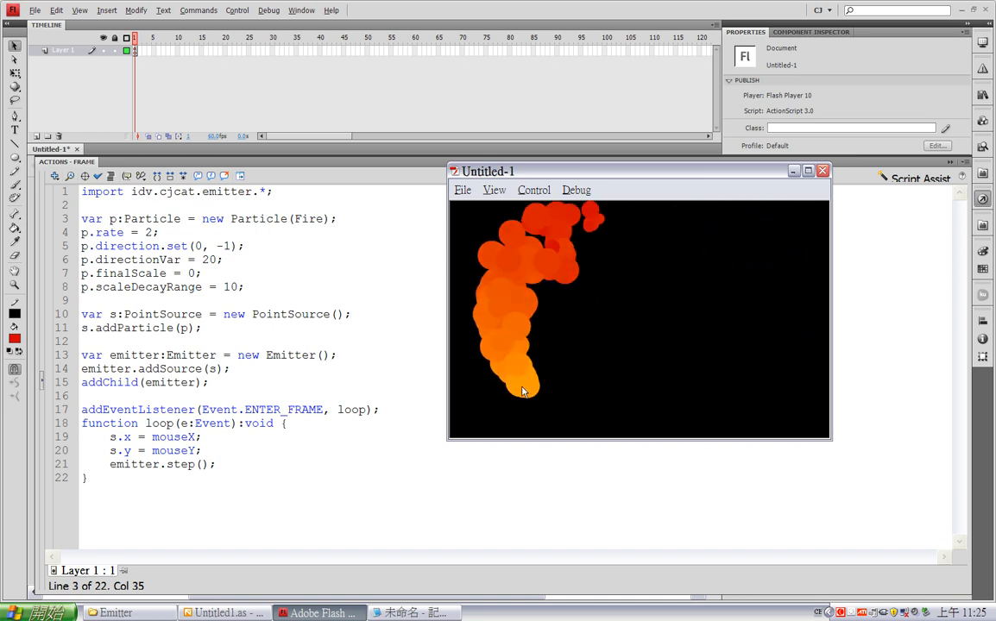
mouse_move(538, 371)
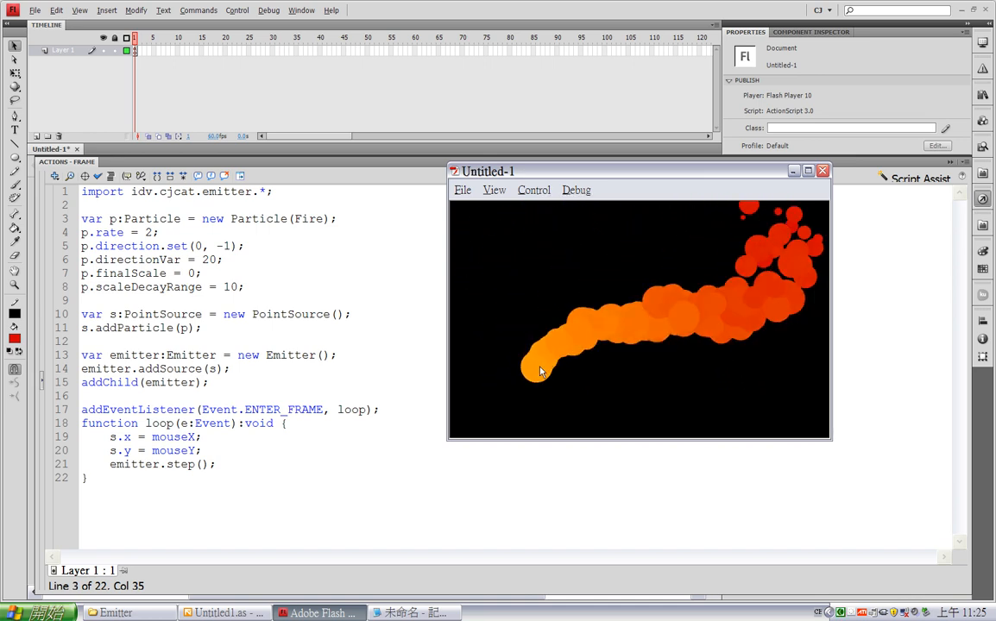
mouse_move(601, 394)
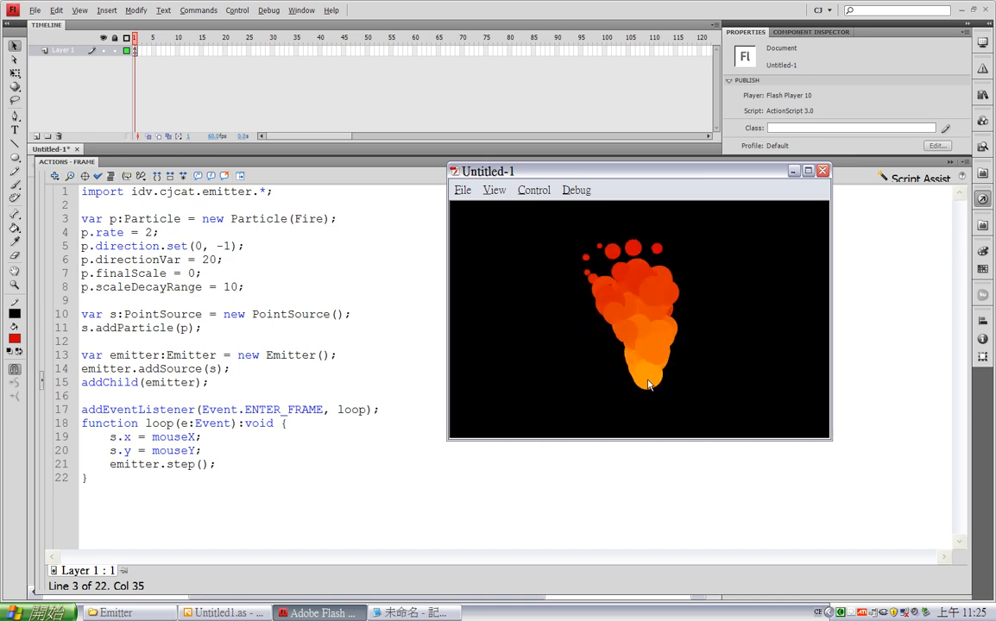
mouse_move(556, 400)
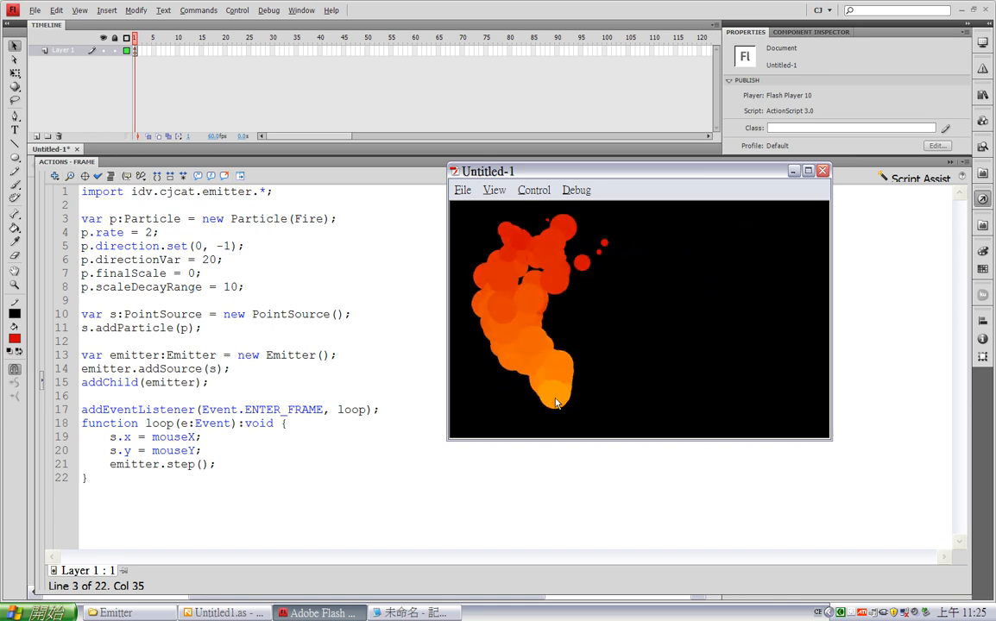
mouse_move(691, 372)
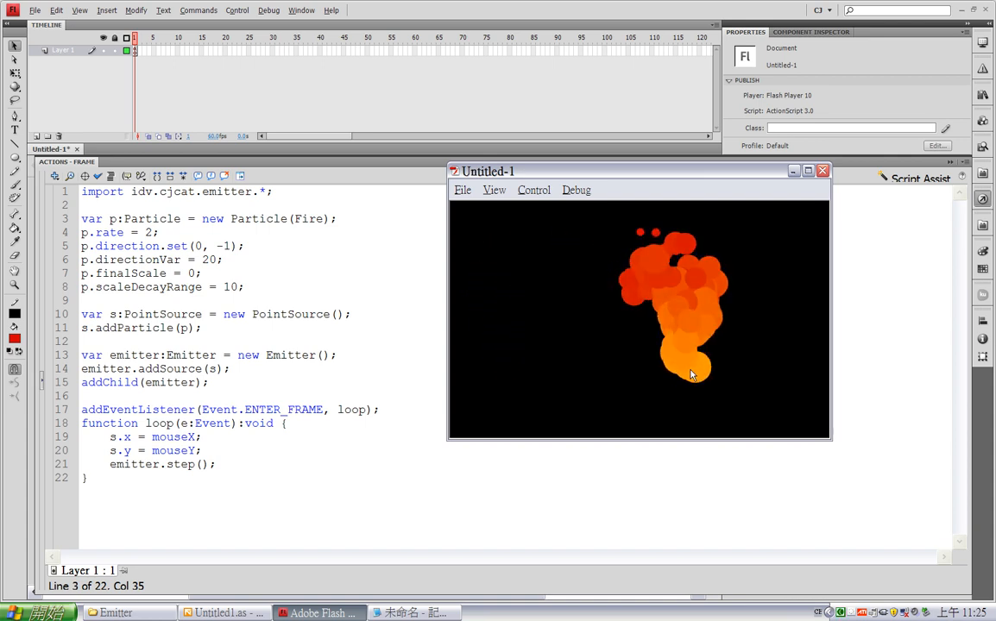
mouse_move(724, 394)
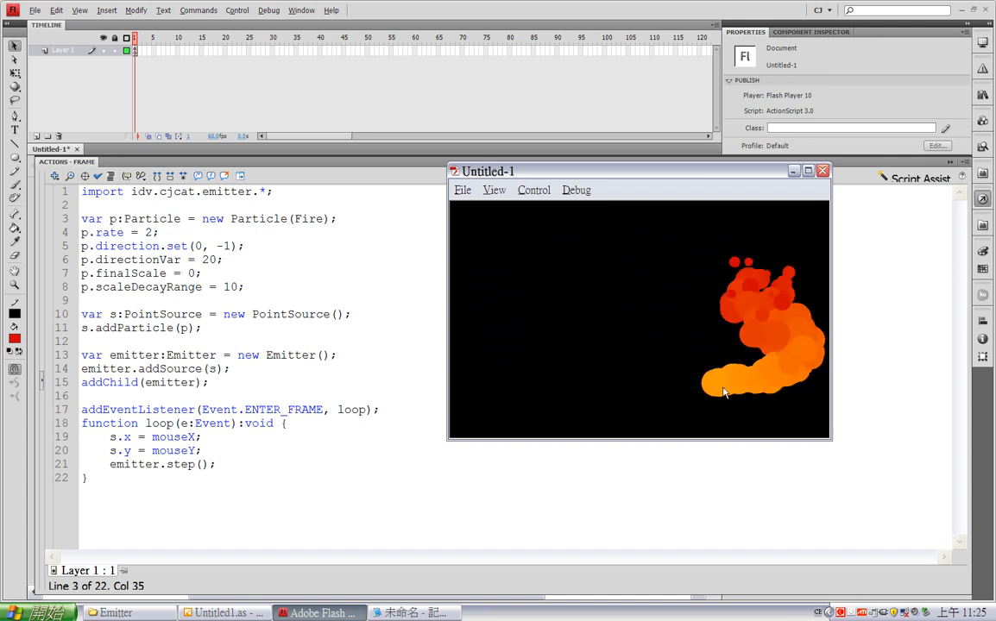
mouse_move(677, 383)
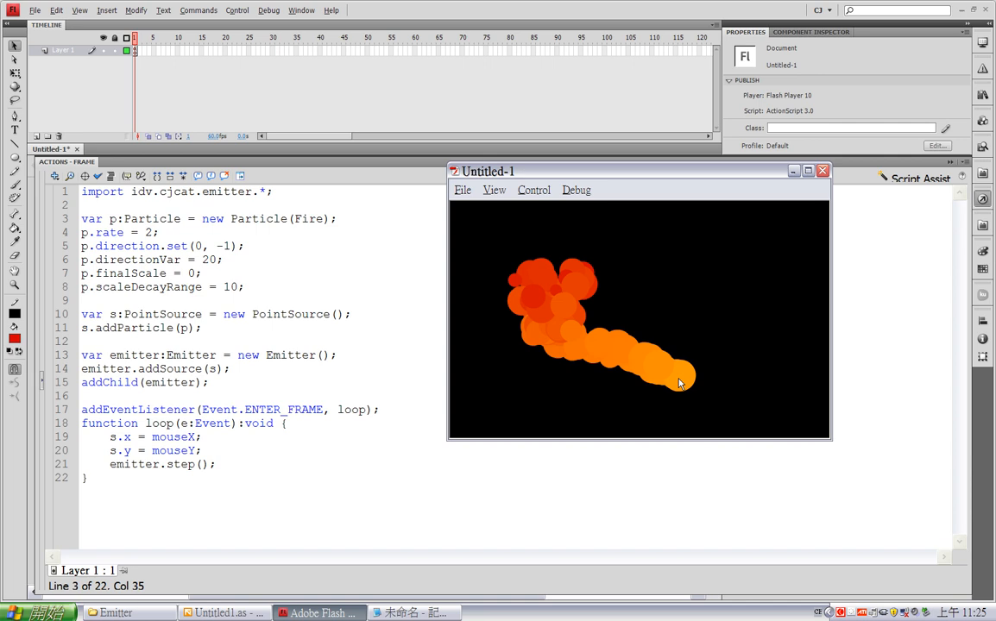
mouse_move(525, 388)
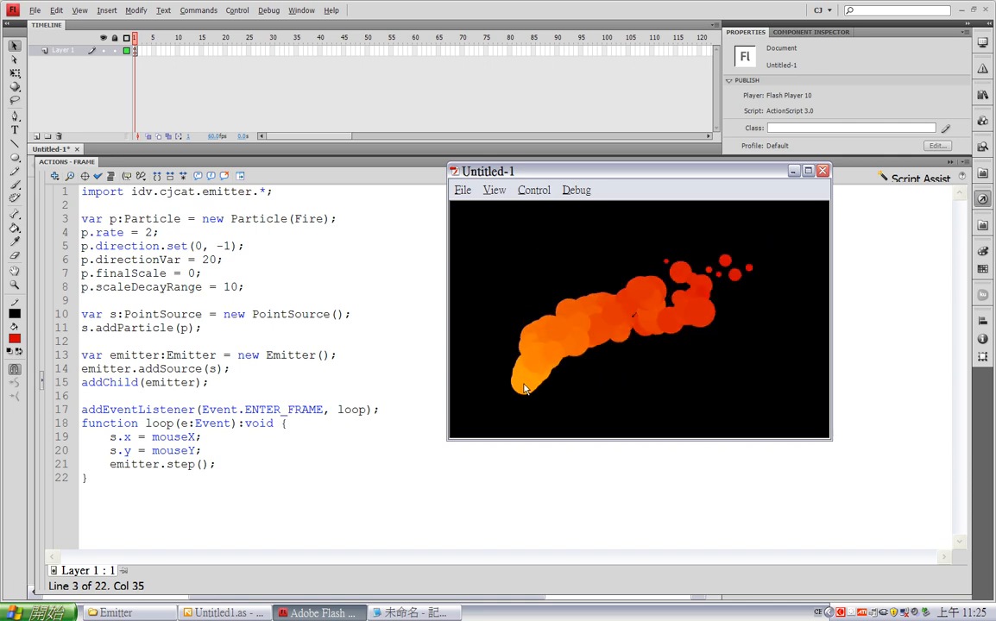
mouse_move(785, 388)
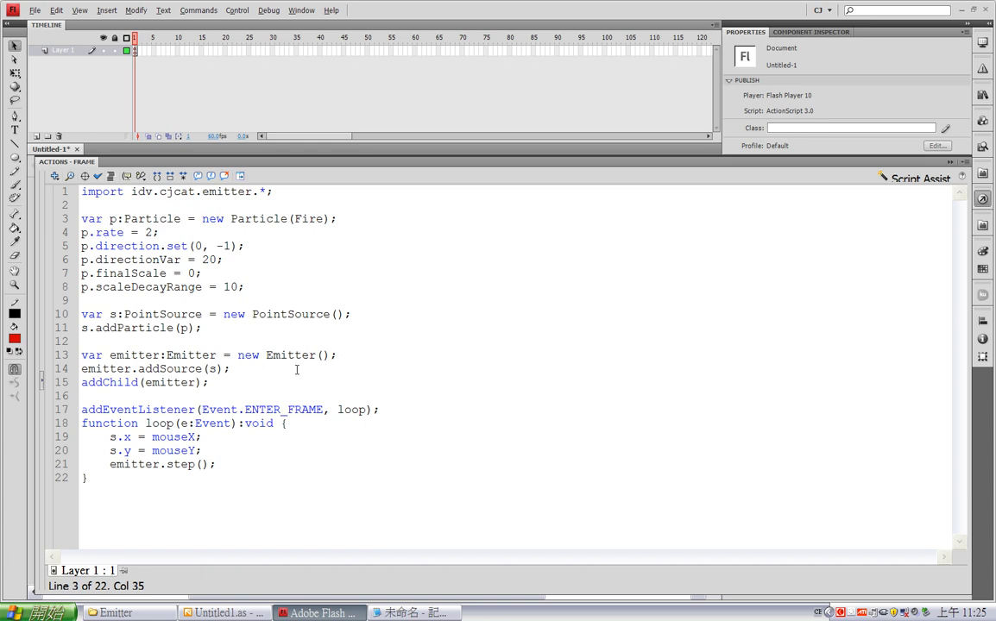
Add the line emitter.addChildMode = AddChildMode.RANDOM right after the emitter is created.
key(Return)
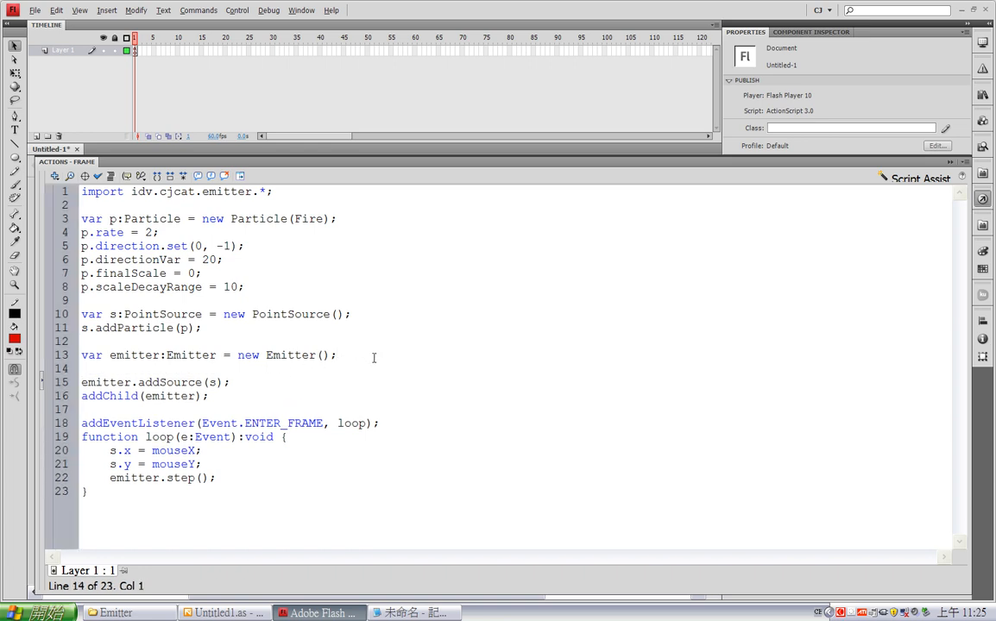
text(emitter.addChild)
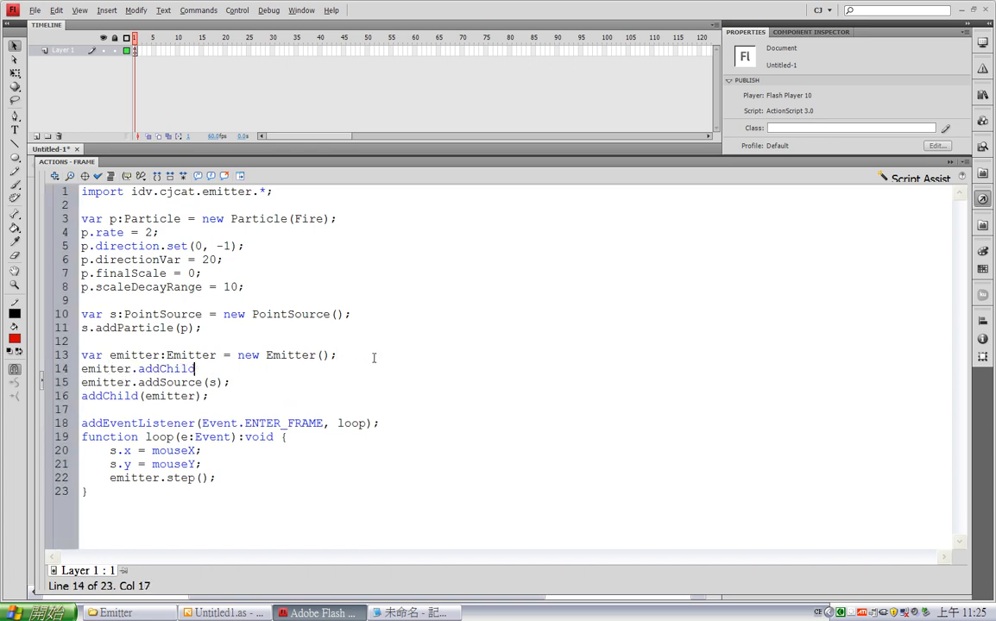
text(Mode =)
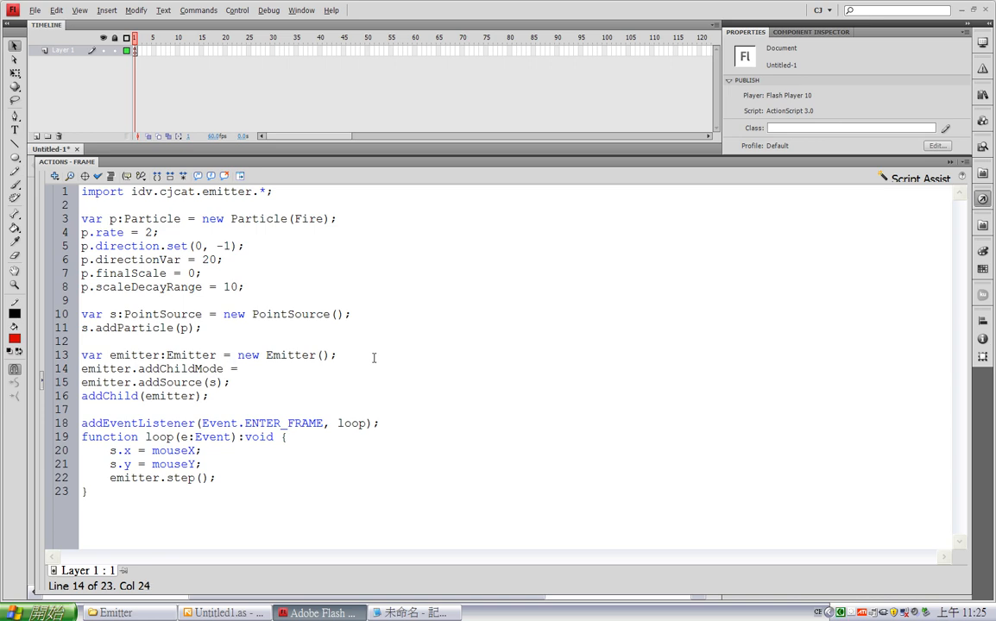
text(AddChildMode)
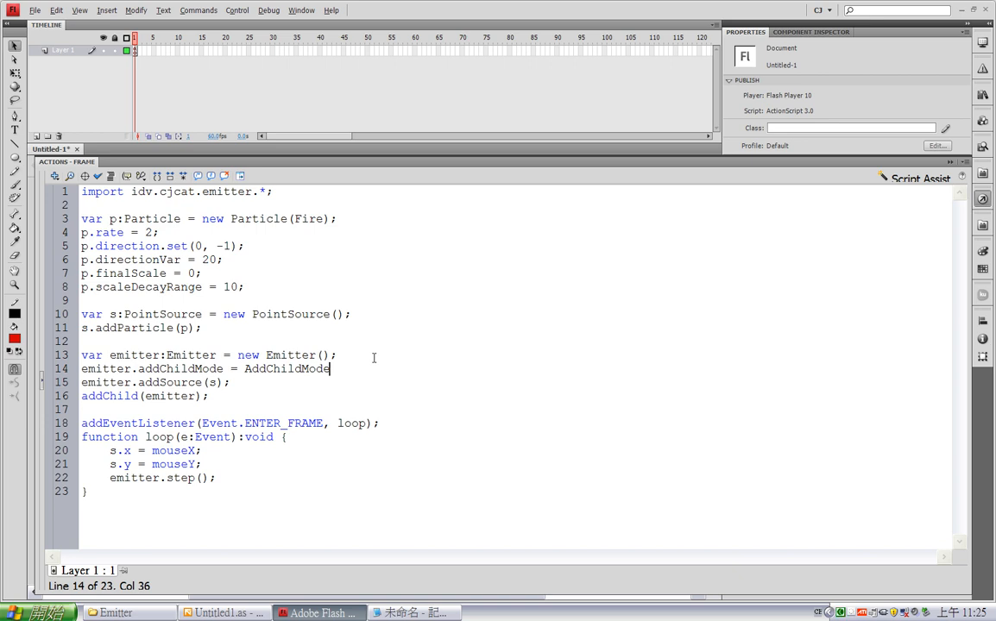
text(.D)
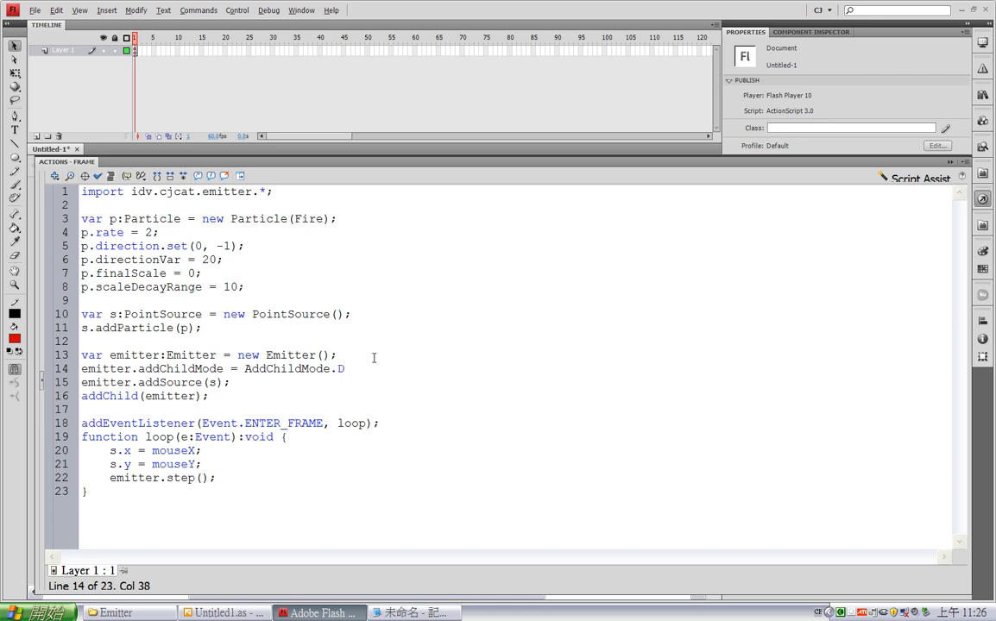
text(RANDOM)
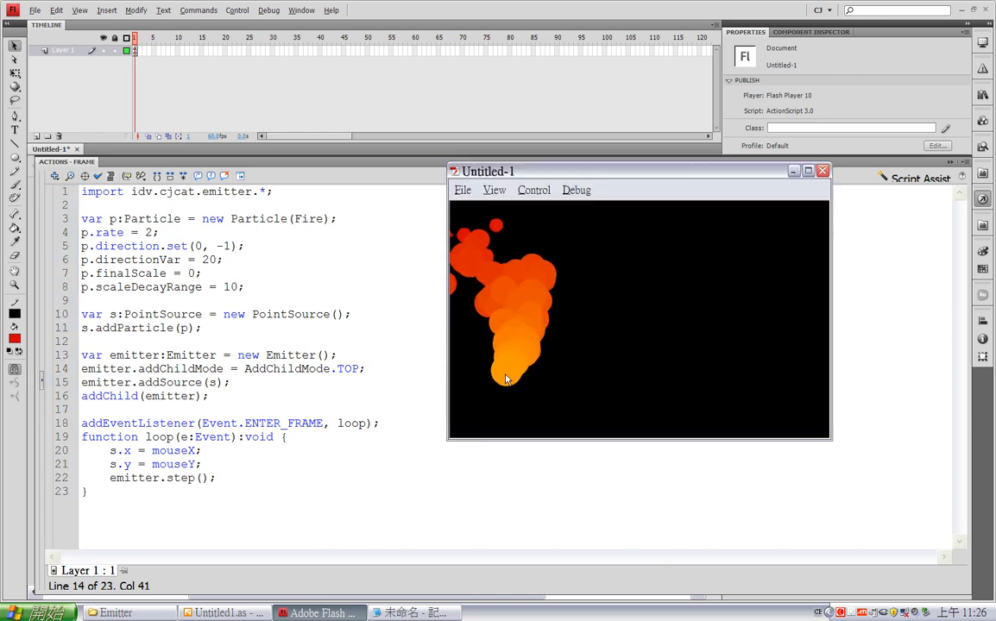
mouse_move(774, 349)
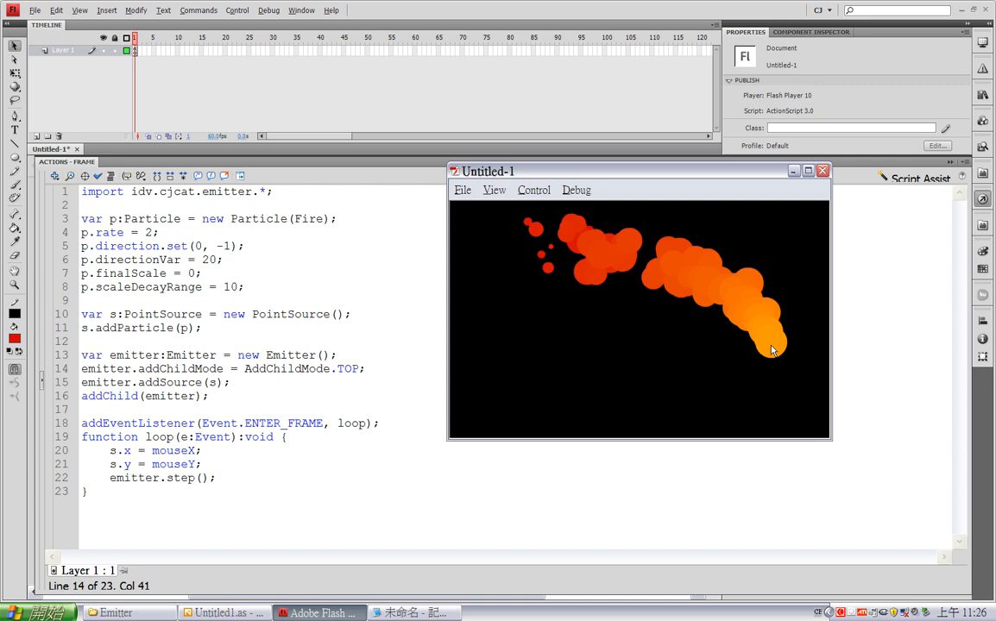
mouse_move(773, 386)
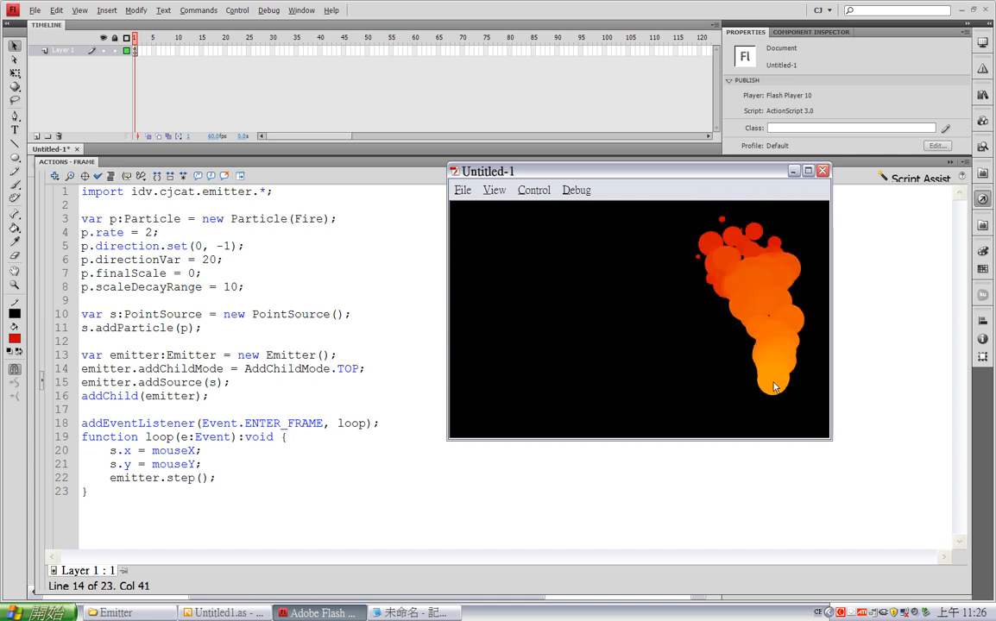
mouse_move(525, 386)
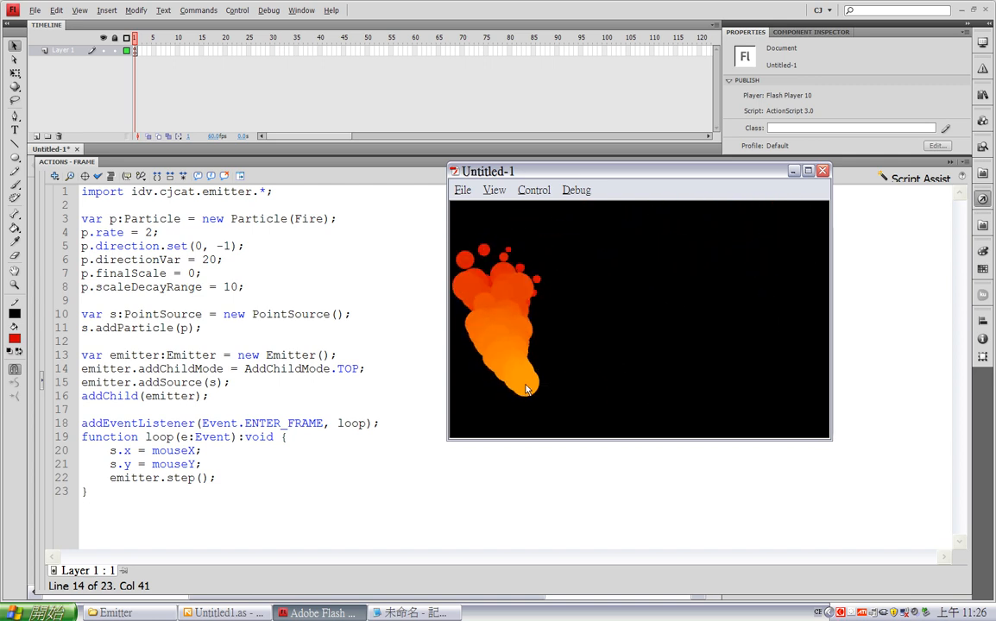
Close the player and select TOP on line 14 to replace it with BOTTOM.
click(821, 171)
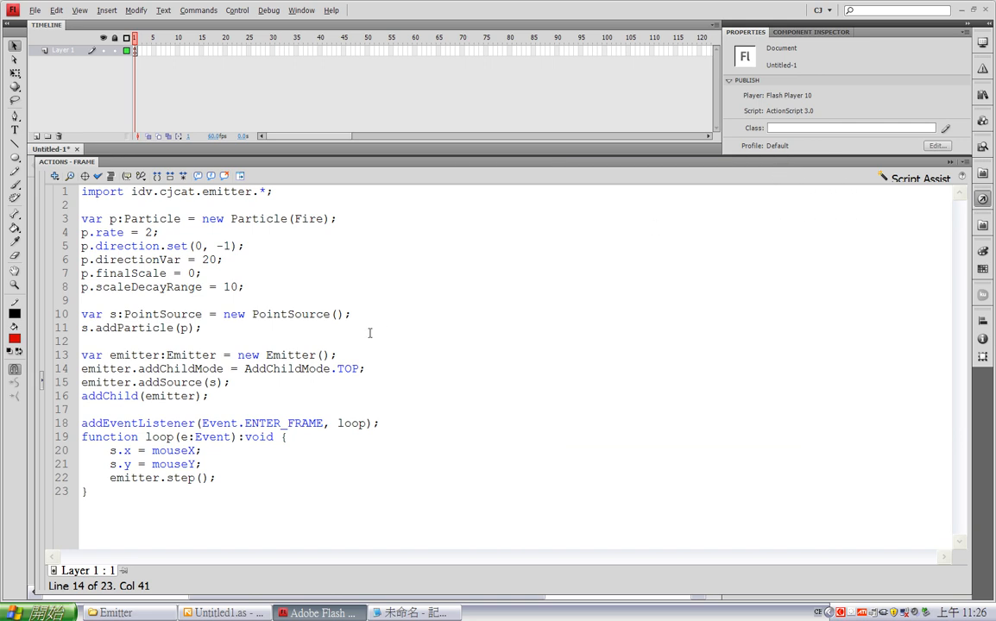
double_click(347, 370)
text(BOTTOM)
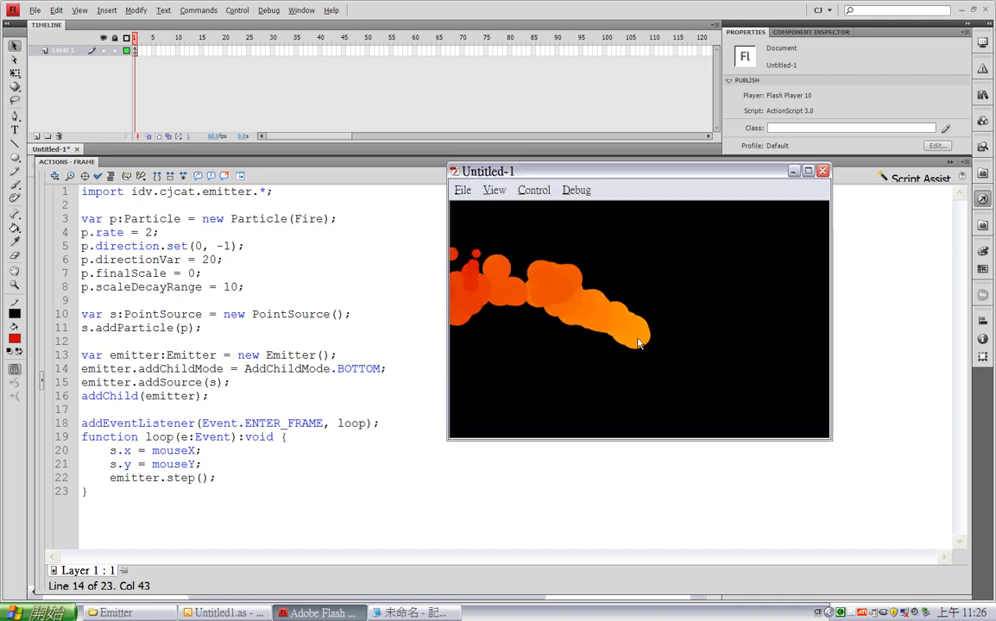
mouse_move(538, 397)
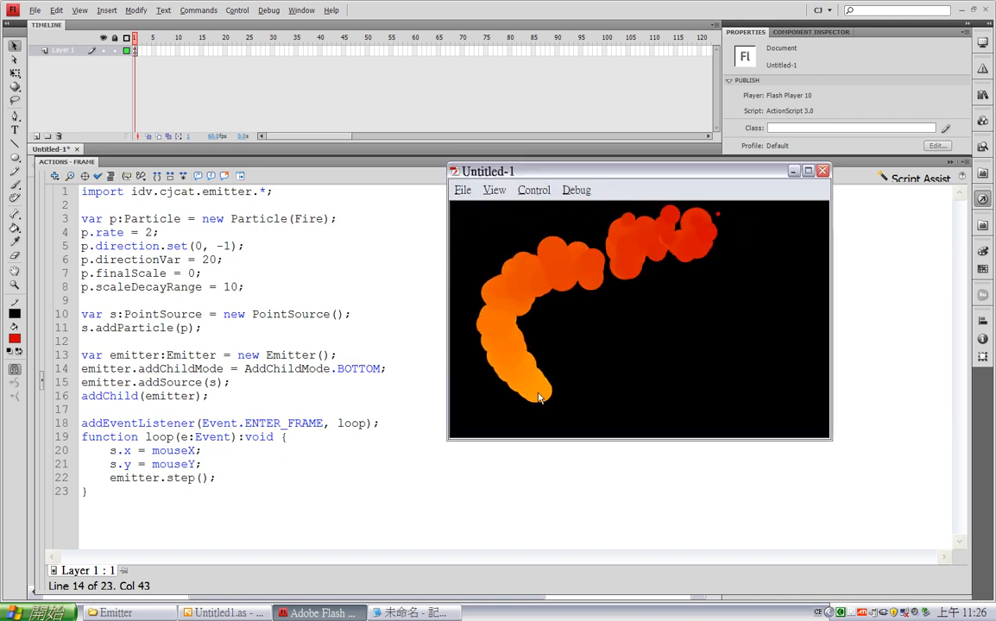
mouse_move(767, 338)
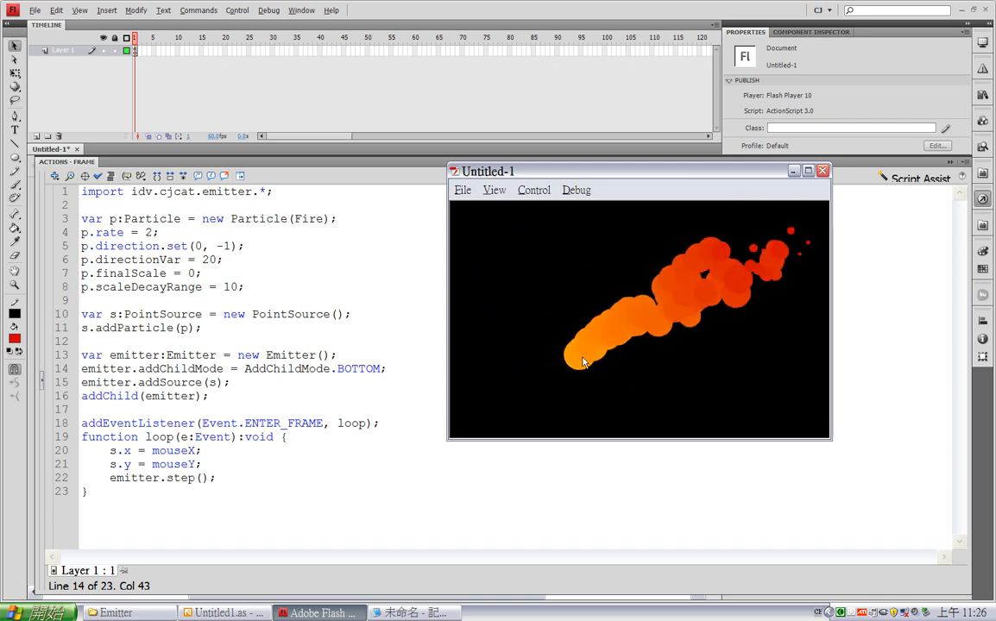
mouse_move(637, 386)
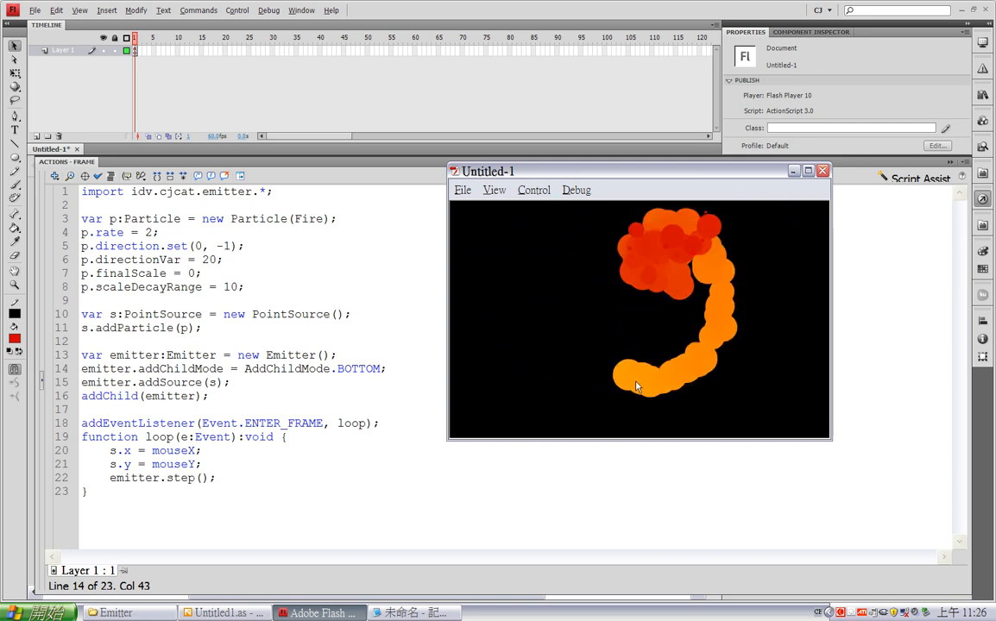
mouse_move(750, 362)
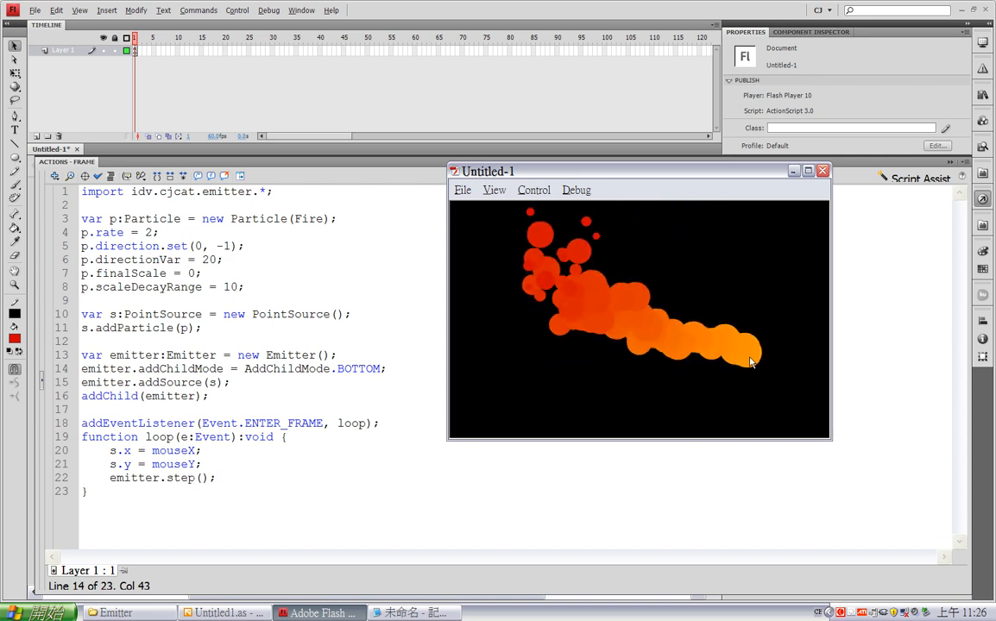
mouse_move(518, 393)
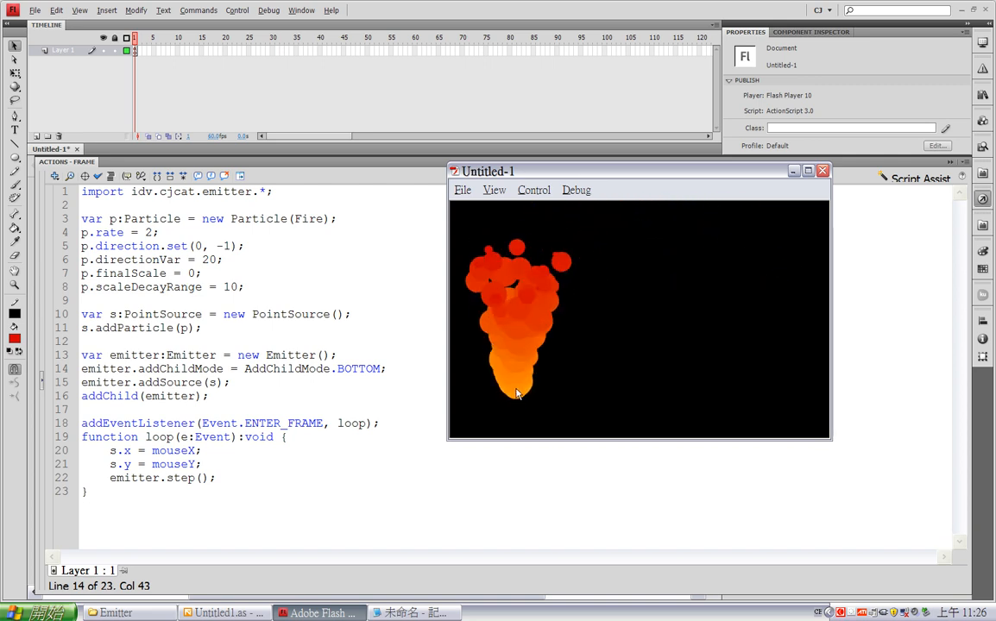
mouse_move(613, 376)
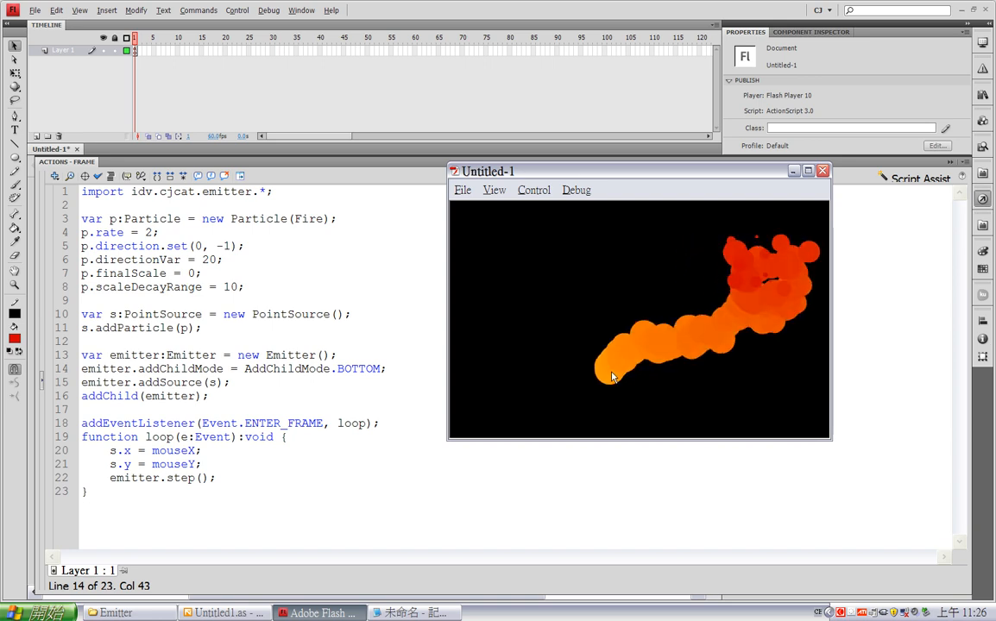